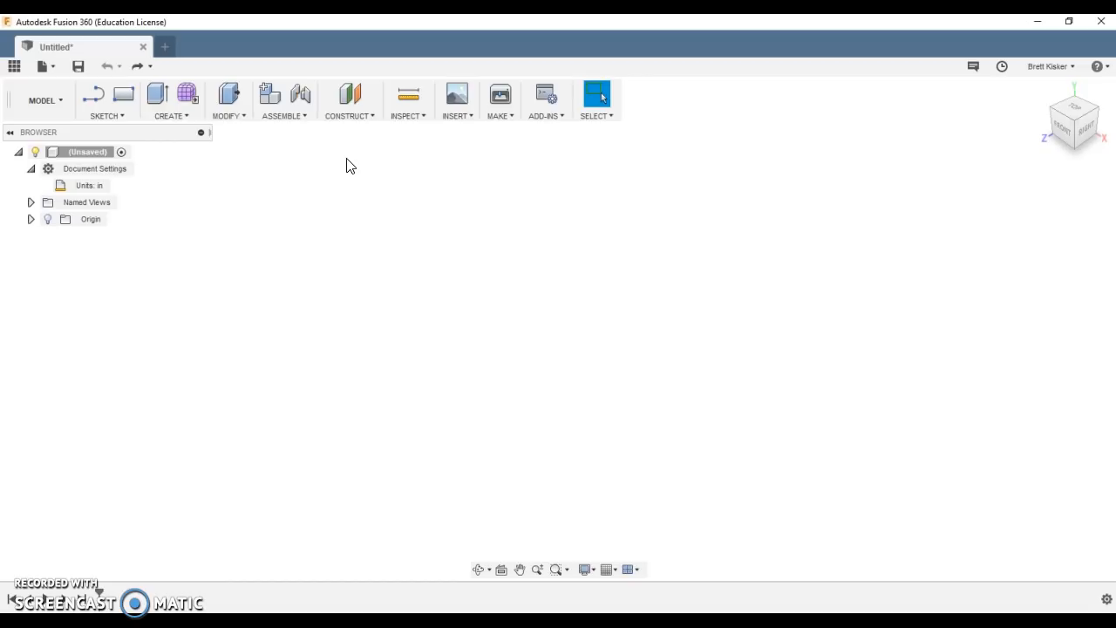
Create a solid box body measuring about 2.3 by 1.9 by 2.9 inches.
{"action": "left_click", "coordinate": [172, 114]}
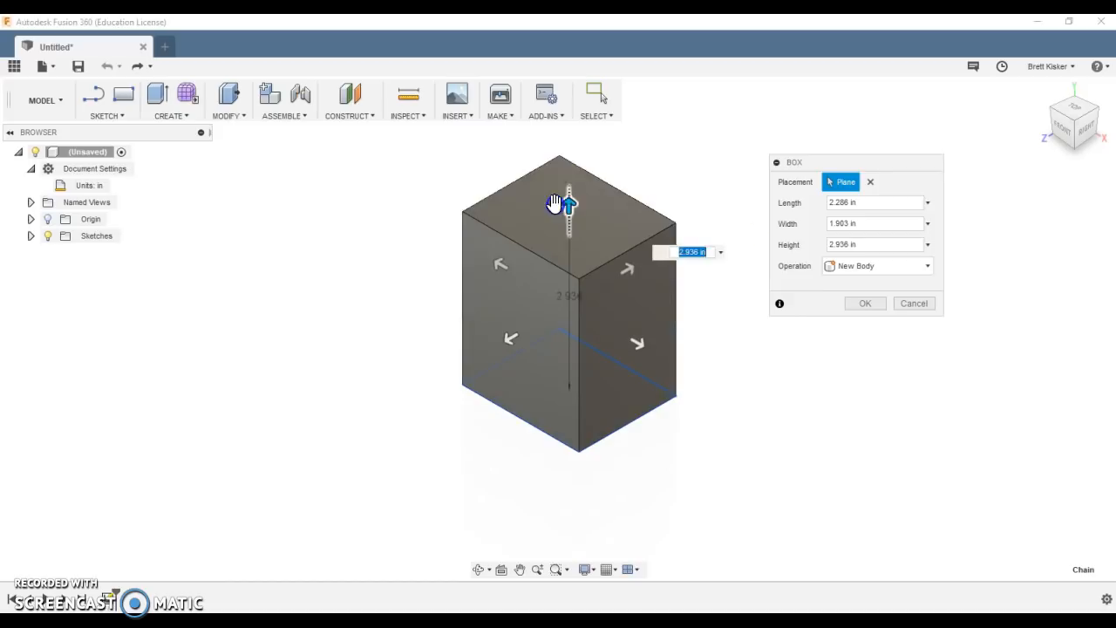
{"action": "left_click", "coordinate": [865, 303]}
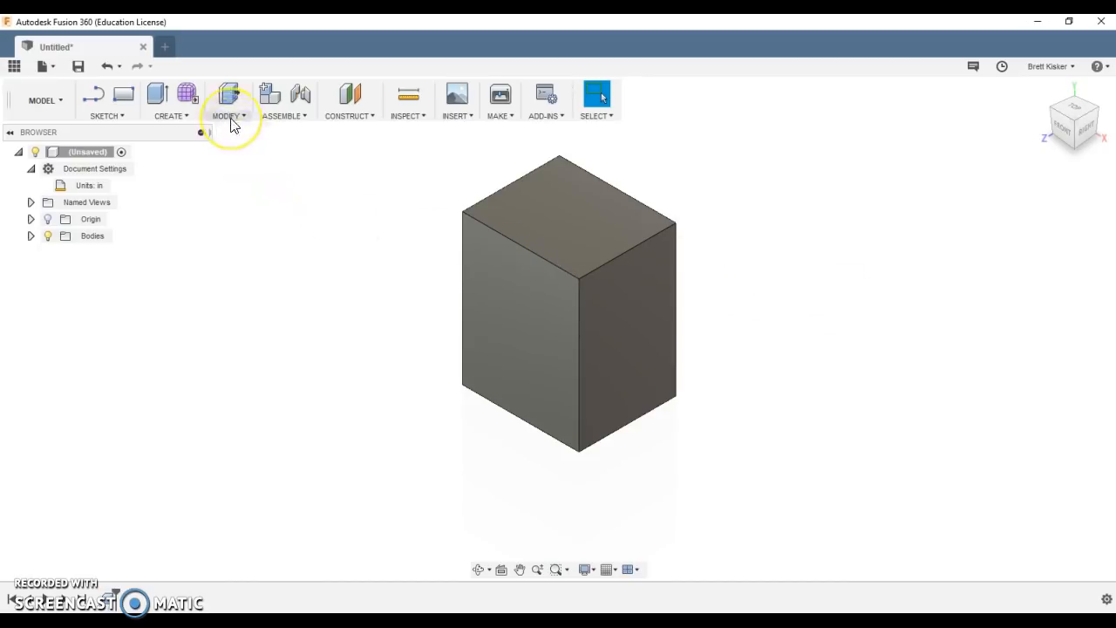
Open Change Parameters and expand BoxPrimitive1 to show d1, d2, d3, then edit DistanceX.
{"action": "left_click", "coordinate": [227, 100]}
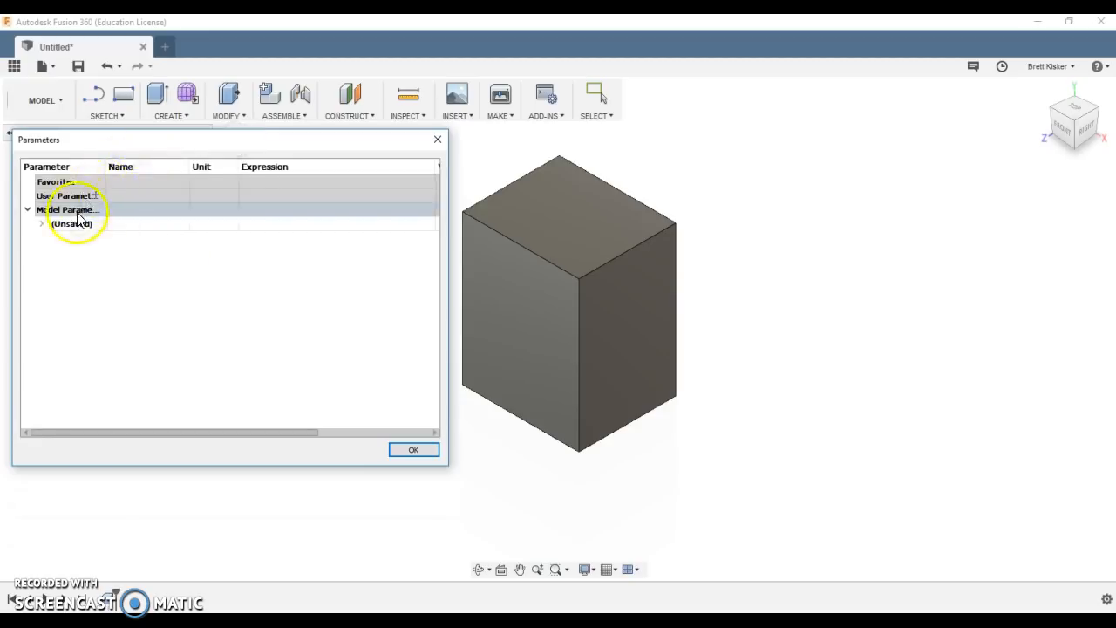
{"action": "left_click", "coordinate": [42, 224]}
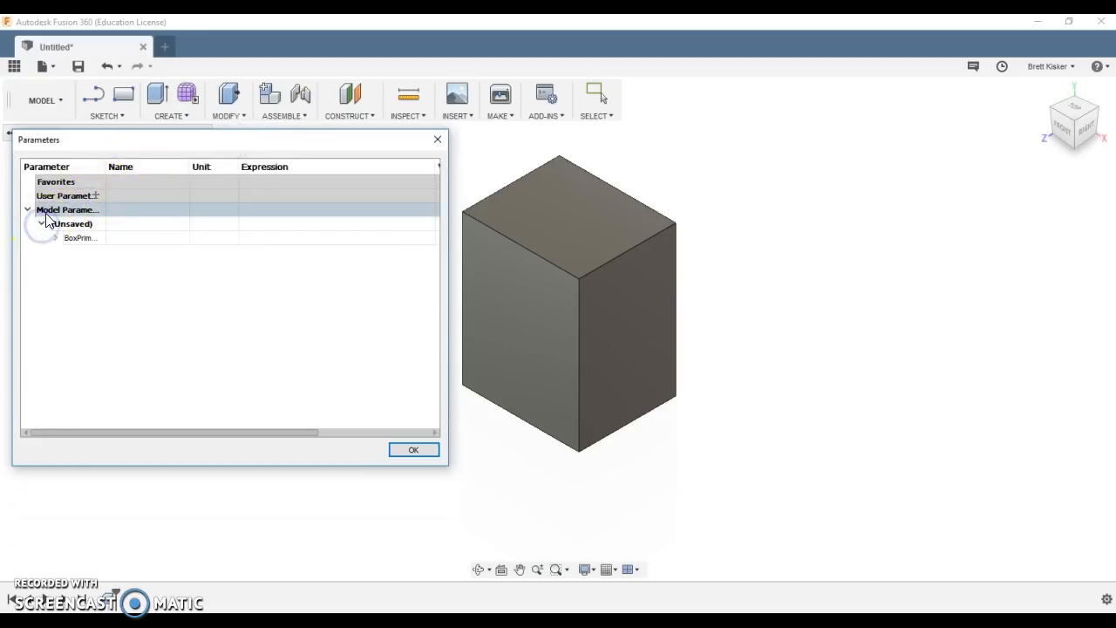
{"action": "left_click", "coordinate": [54, 238]}
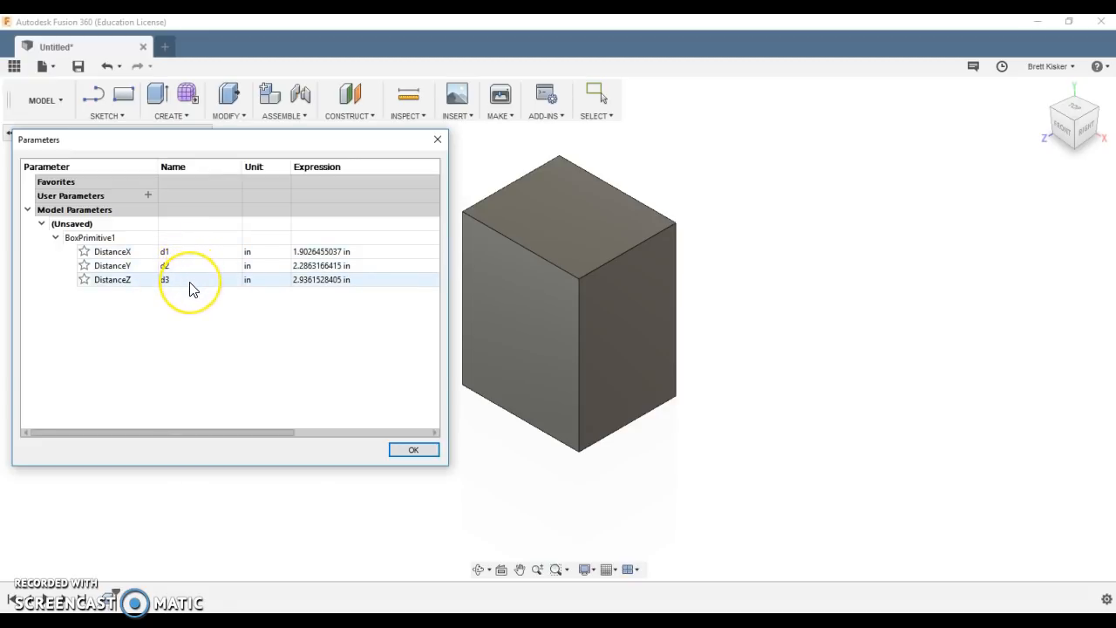
{"action": "left_click", "coordinate": [315, 252]}
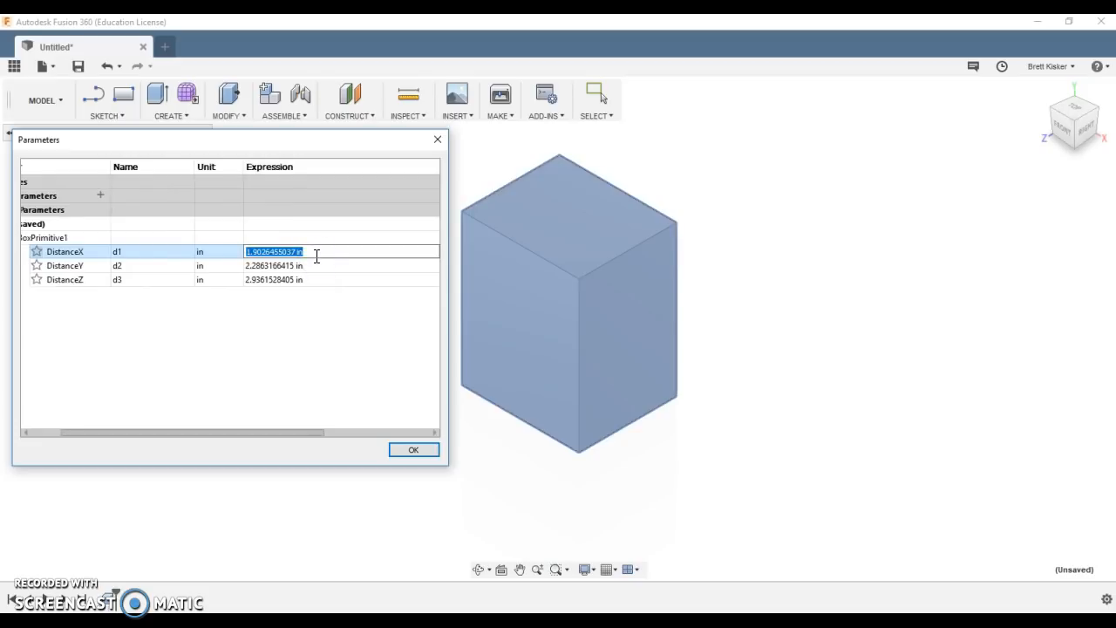
Enter DistanceX and DistanceY expressions (1 in, 10, 8 in) and rename DistanceX.
{"action": "type", "text": "1 in"}
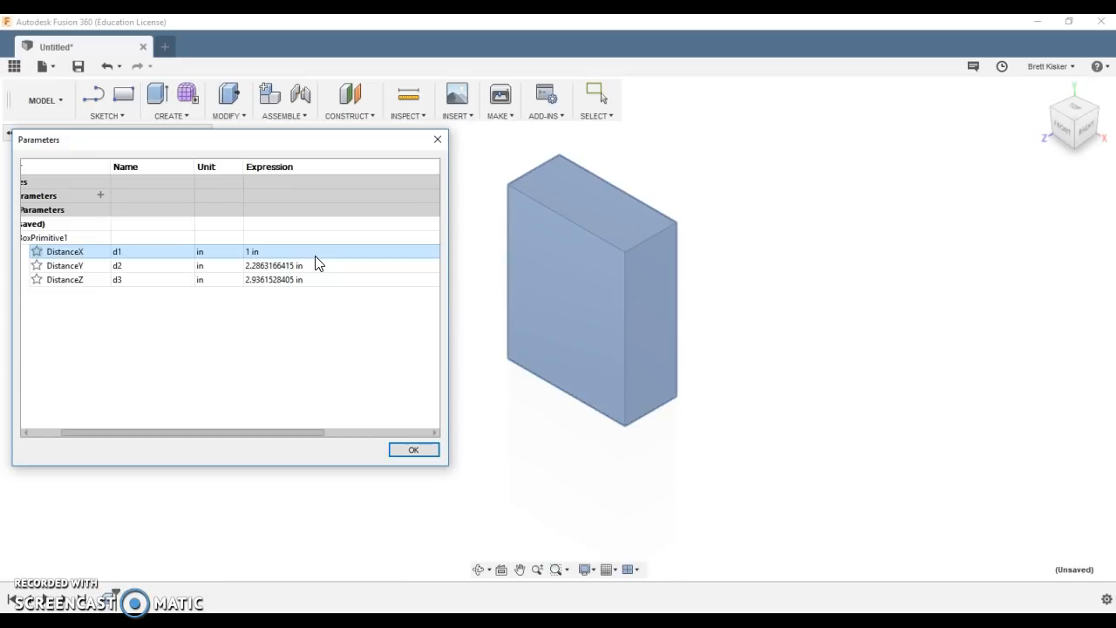
{"action": "double_click", "coordinate": [274, 251]}
{"action": "type", "text": "5"}
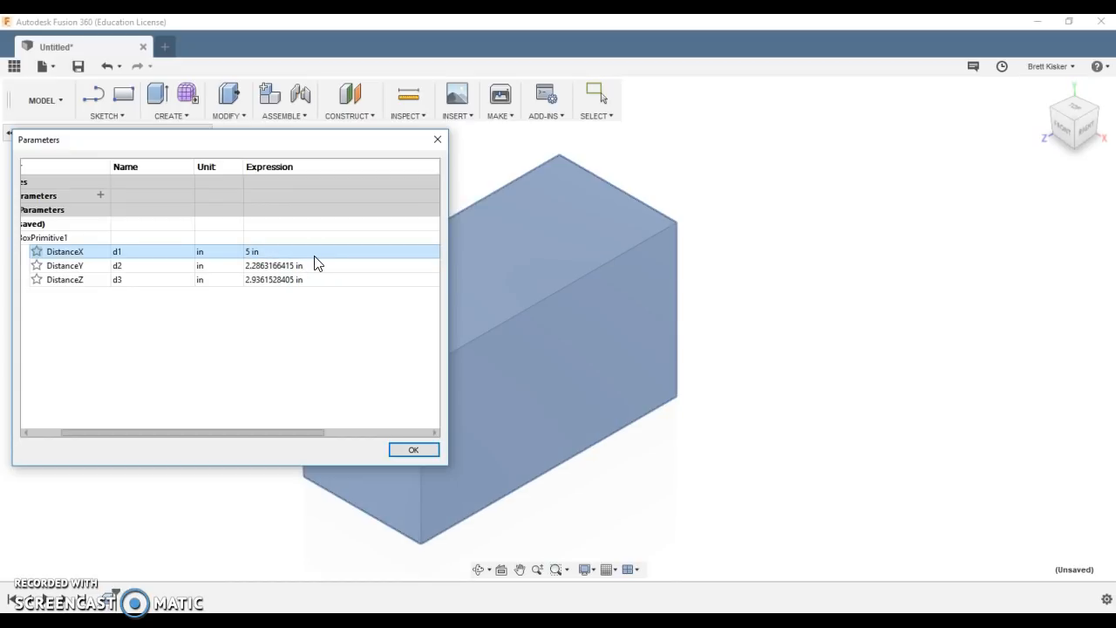
{"action": "double_click", "coordinate": [117, 251]}
{"action": "type", "text": "epth"}
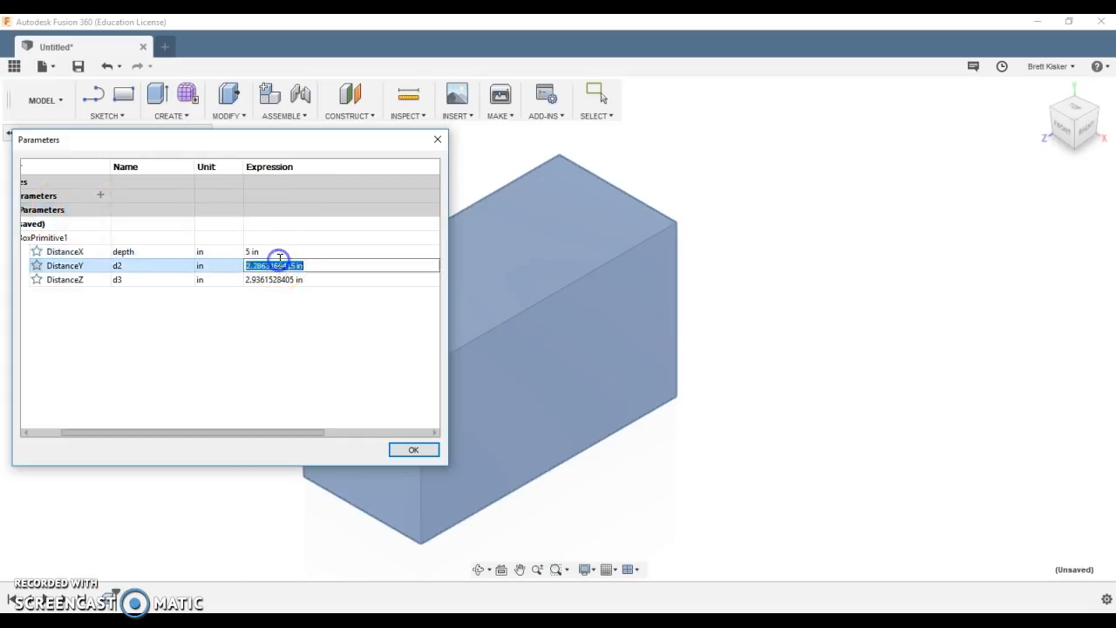
{"action": "type", "text": "10 in"}
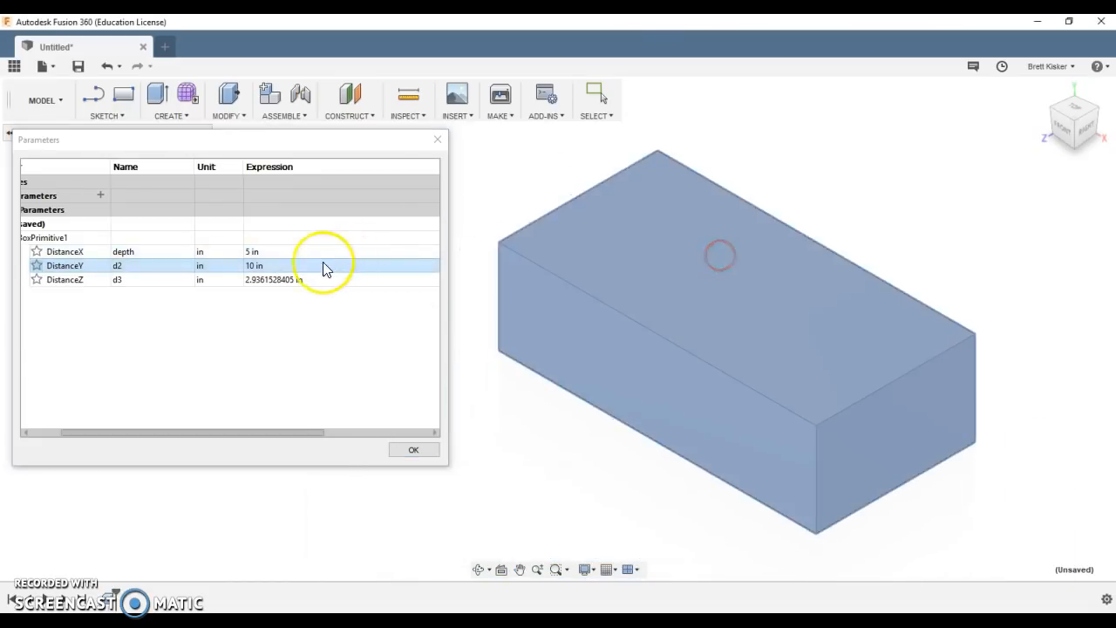
{"action": "type", "text": "8 in"}
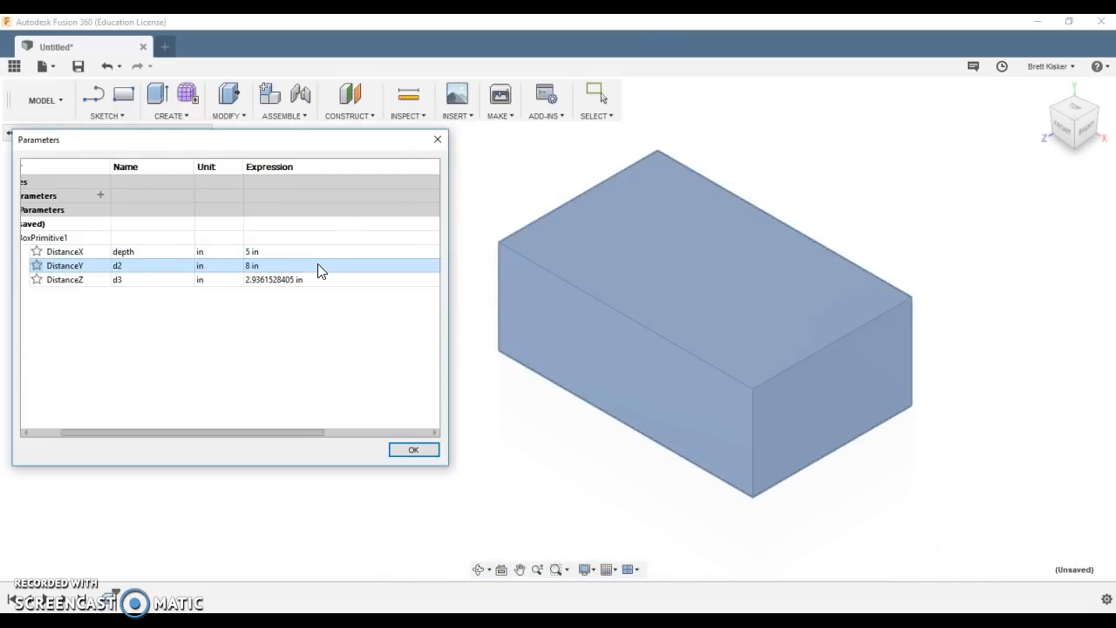
Rename DistanceY to width, enter 5 in, and rename the third parameter height.
{"action": "double_click", "coordinate": [117, 265]}
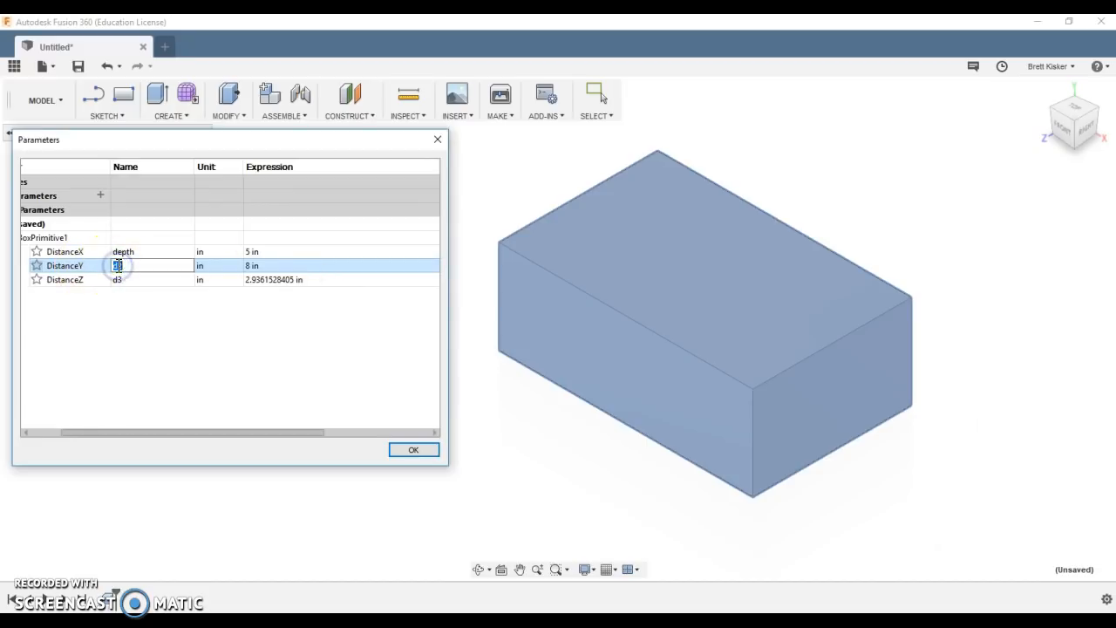
{"action": "type", "text": "width"}
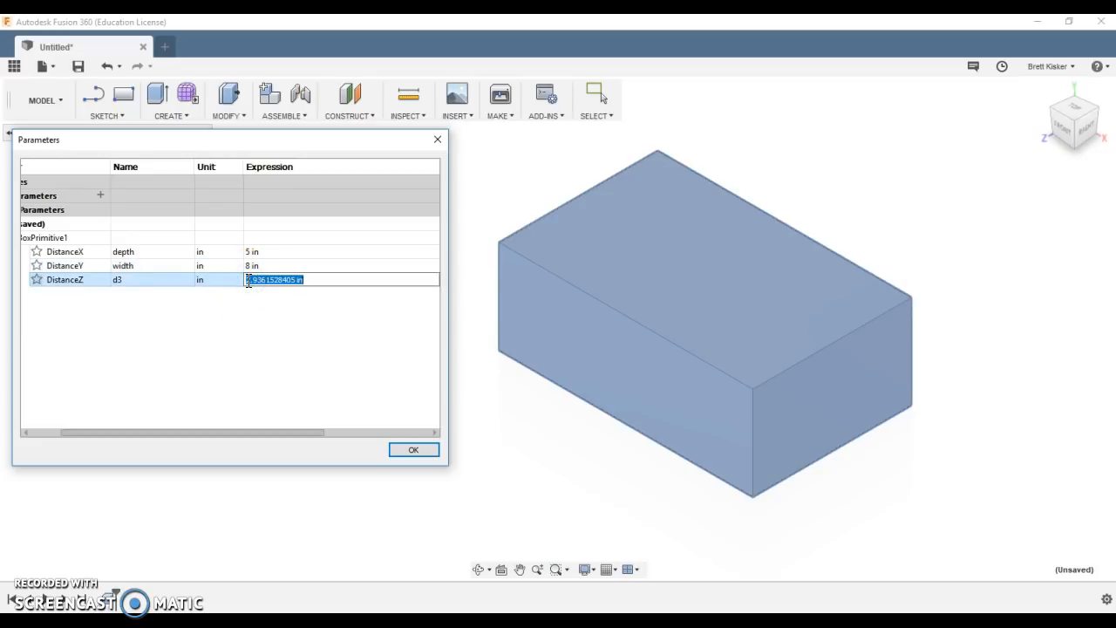
{"action": "type", "text": "5 in"}
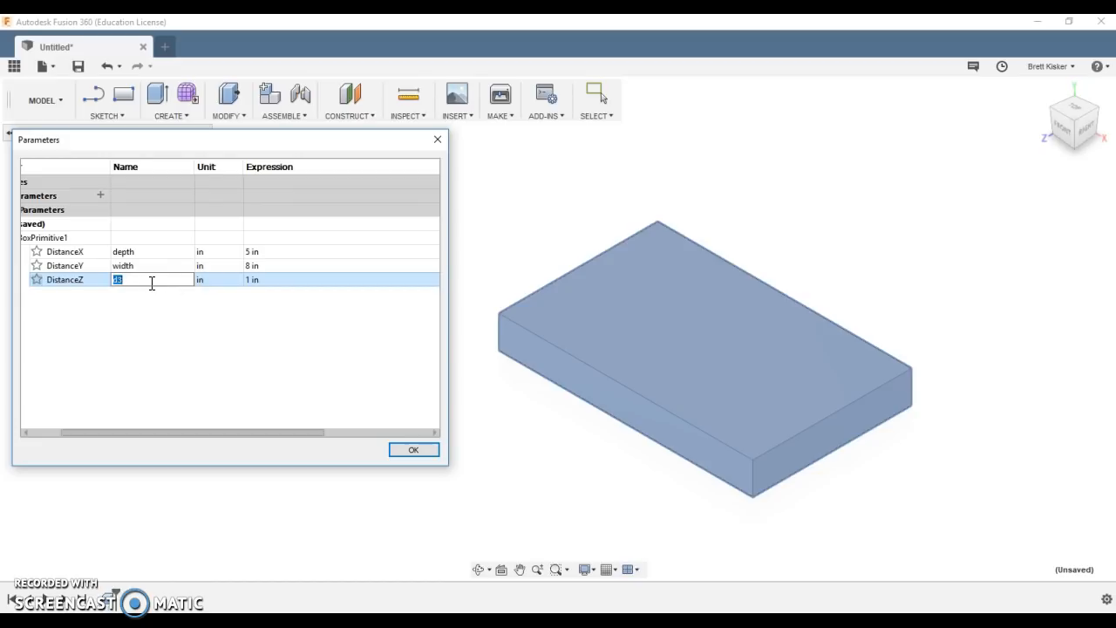
{"action": "type", "text": "height"}
{"action": "left_click", "coordinate": [341, 265]}
{"action": "type", "text": "10"}
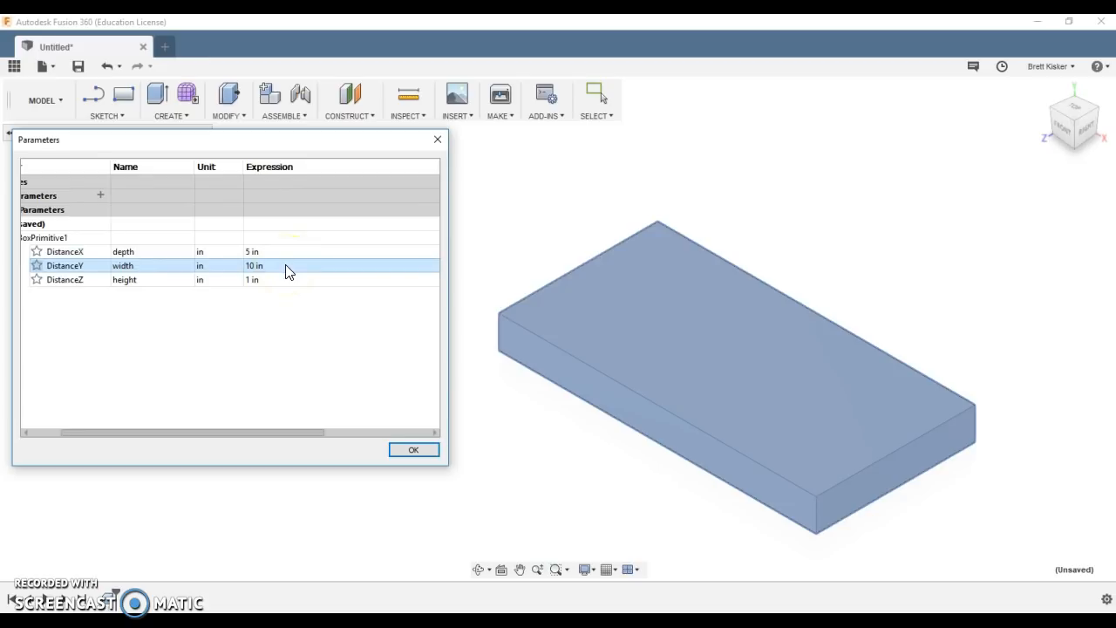
Define width's expression as 2 * depth, evaluating to 10 in.
{"action": "double_click", "coordinate": [254, 265]}
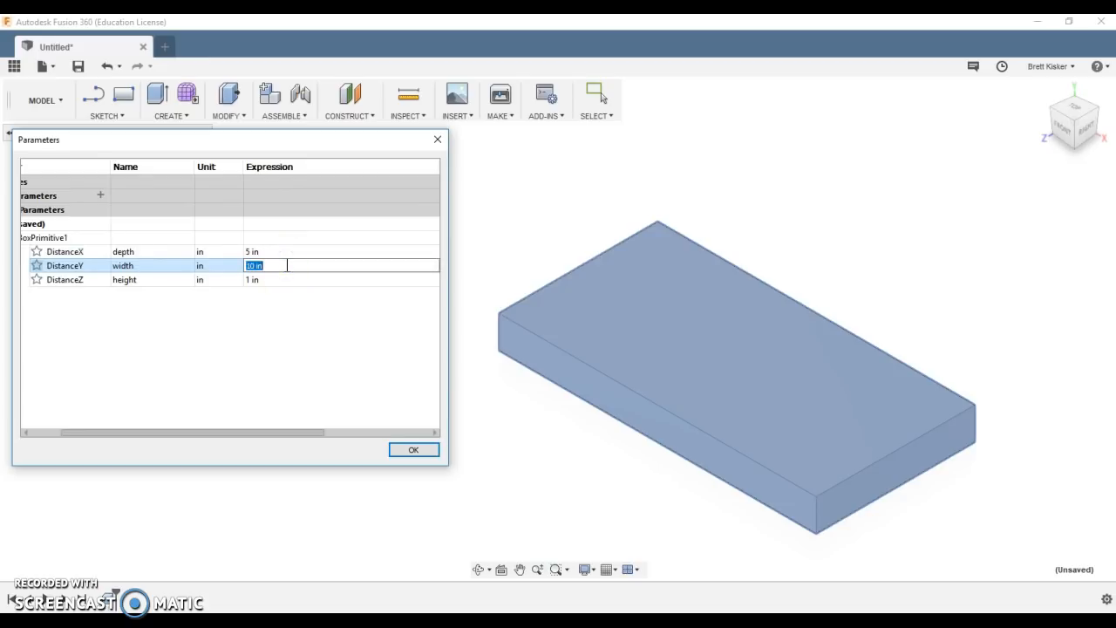
{"action": "type", "text": "2*depth"}
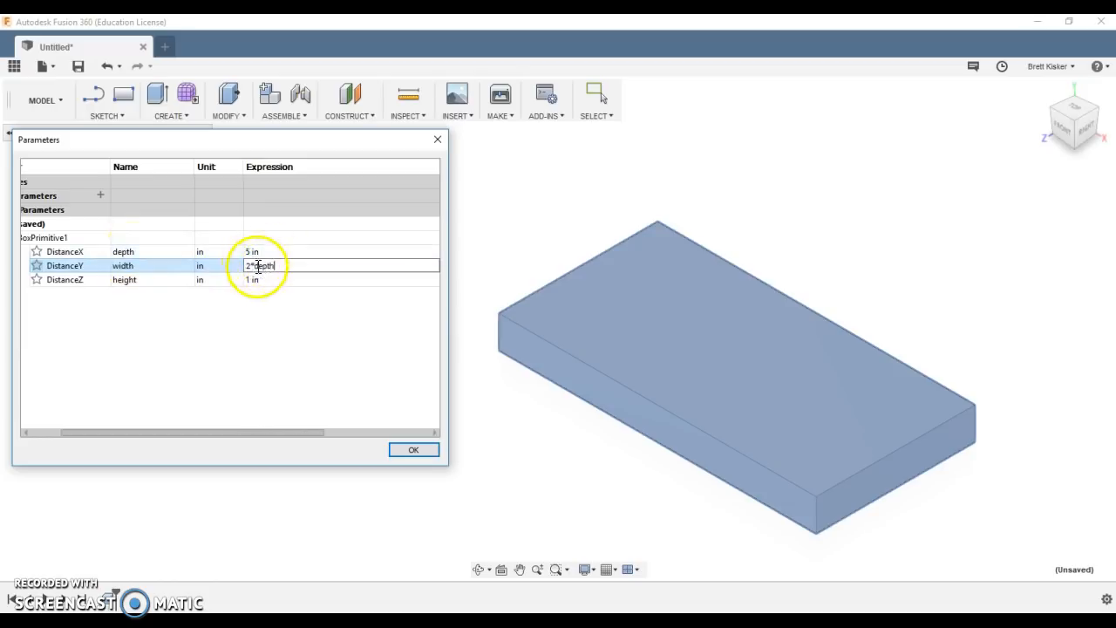
{"action": "left_click", "coordinate": [261, 279]}
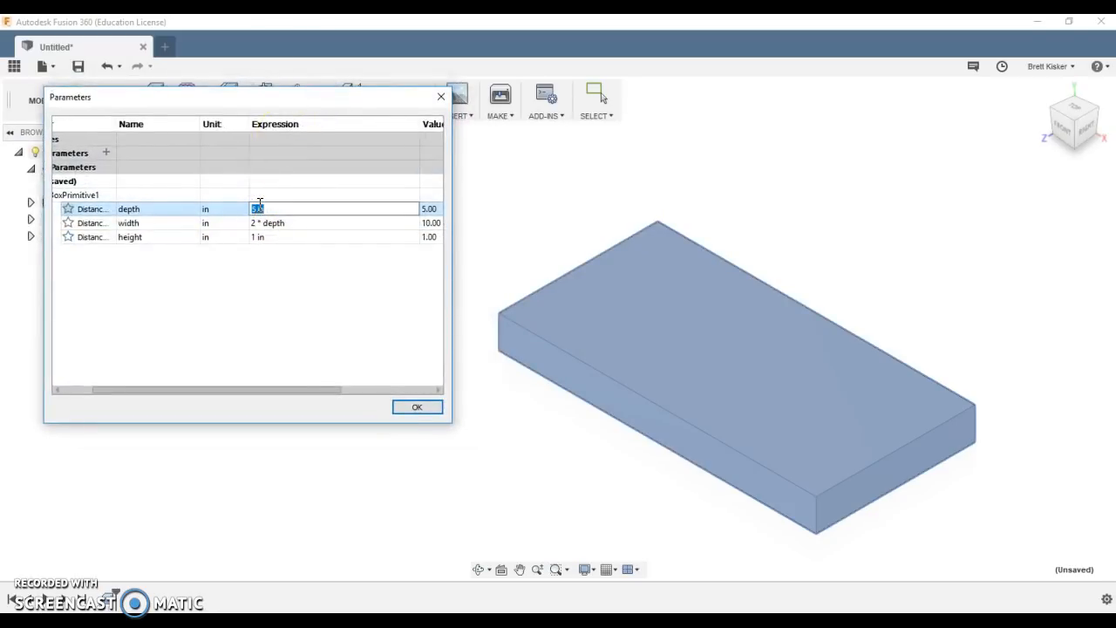
Test depth at 2 in, then define height as 0.5 * depth.
{"action": "type", "text": "2 in"}
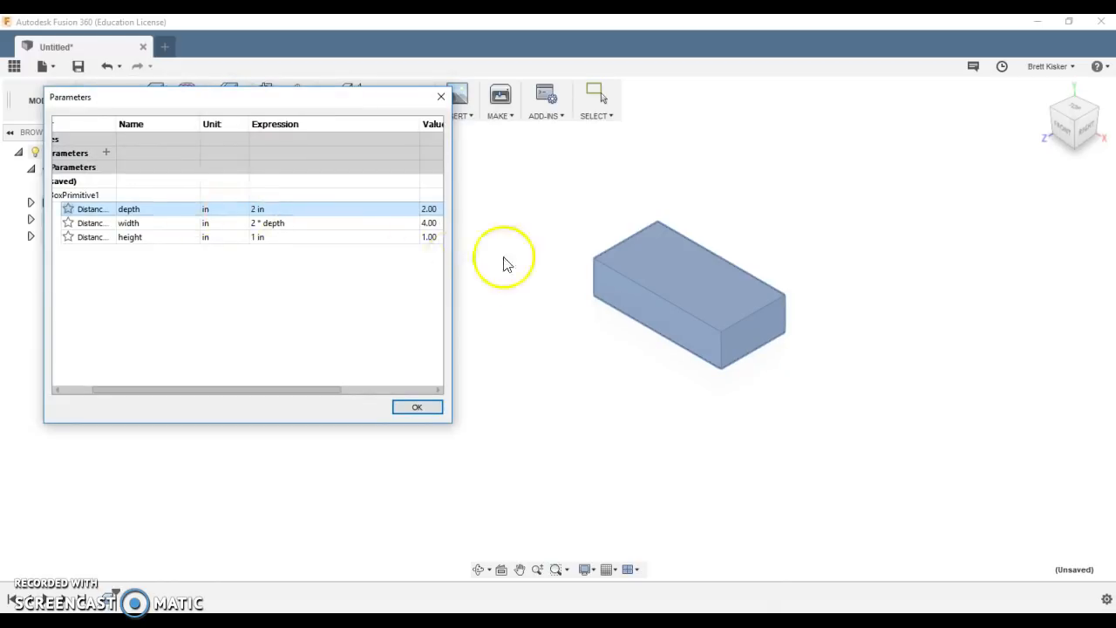
{"action": "mouse_move", "coordinate": [642, 232]}
{"action": "type", "text": "8"}
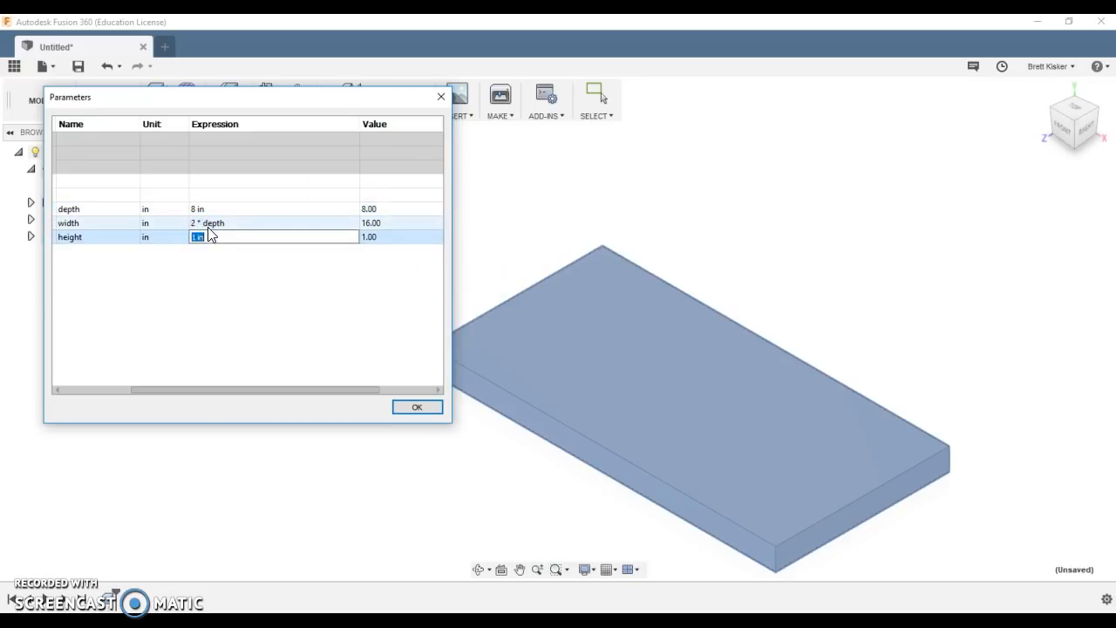
{"action": "type", "text": ".5 * depth"}
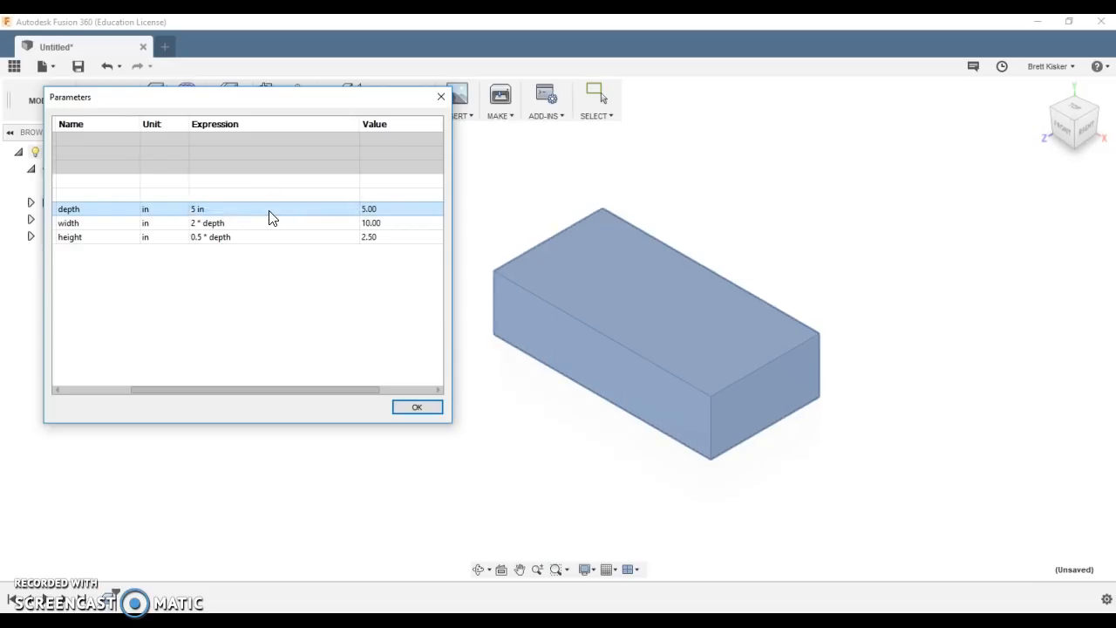
Change depth to 10 in, then 100 in, driving width to 200 and height to 50.
{"action": "type", "text": "10 in"}
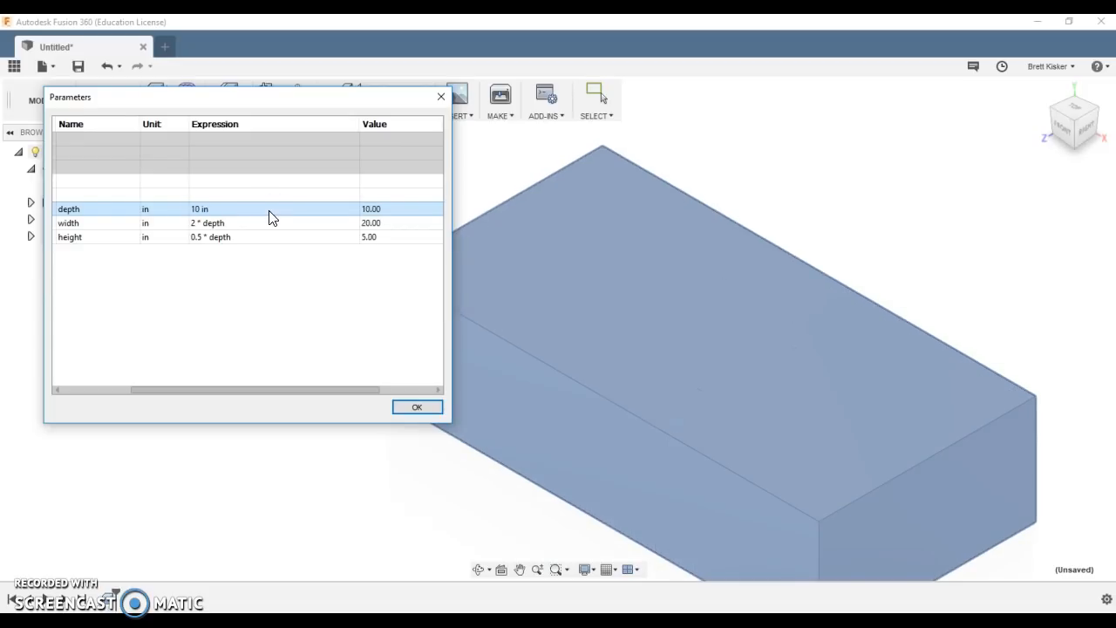
{"action": "type", "text": "100 in"}
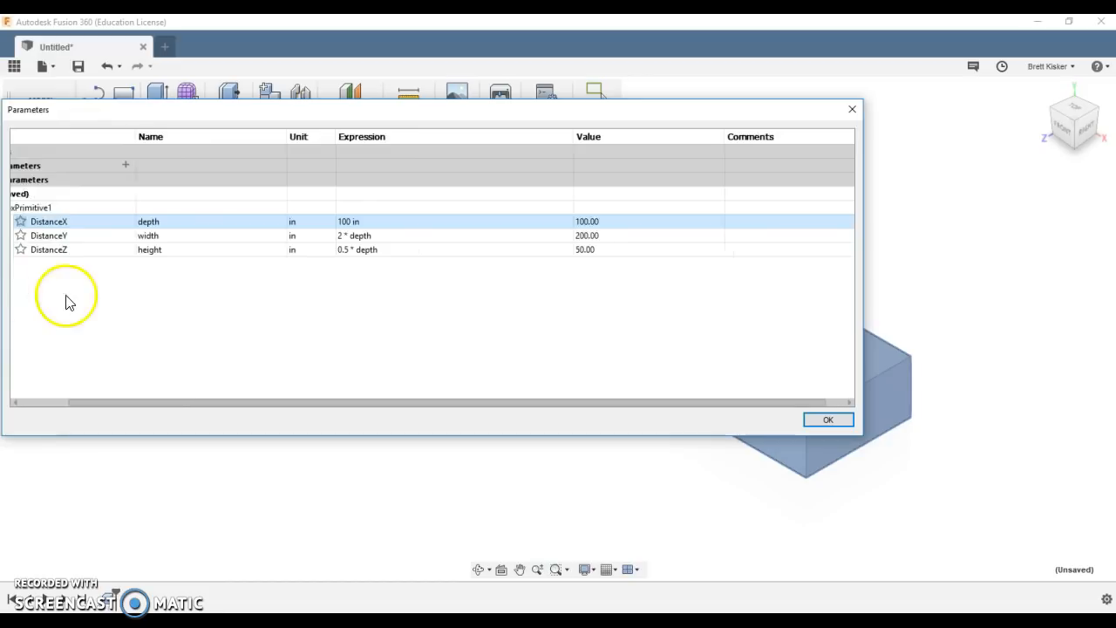
{"action": "mouse_move", "coordinate": [171, 122]}
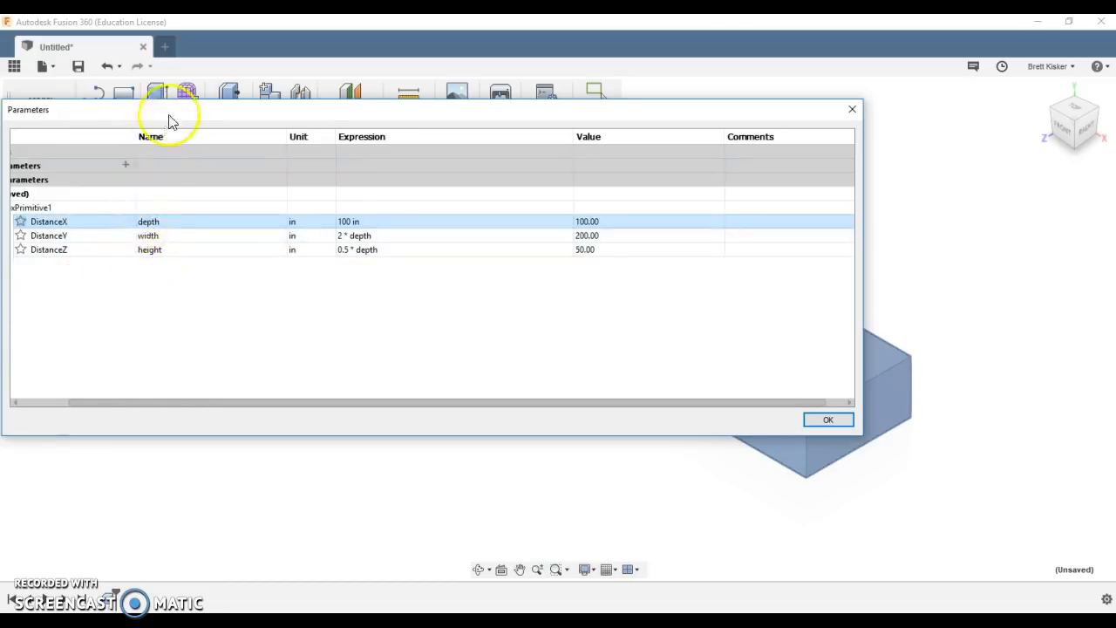
Open the Modify menu to view the Change Parameters command description.
{"action": "left_click", "coordinate": [227, 99]}
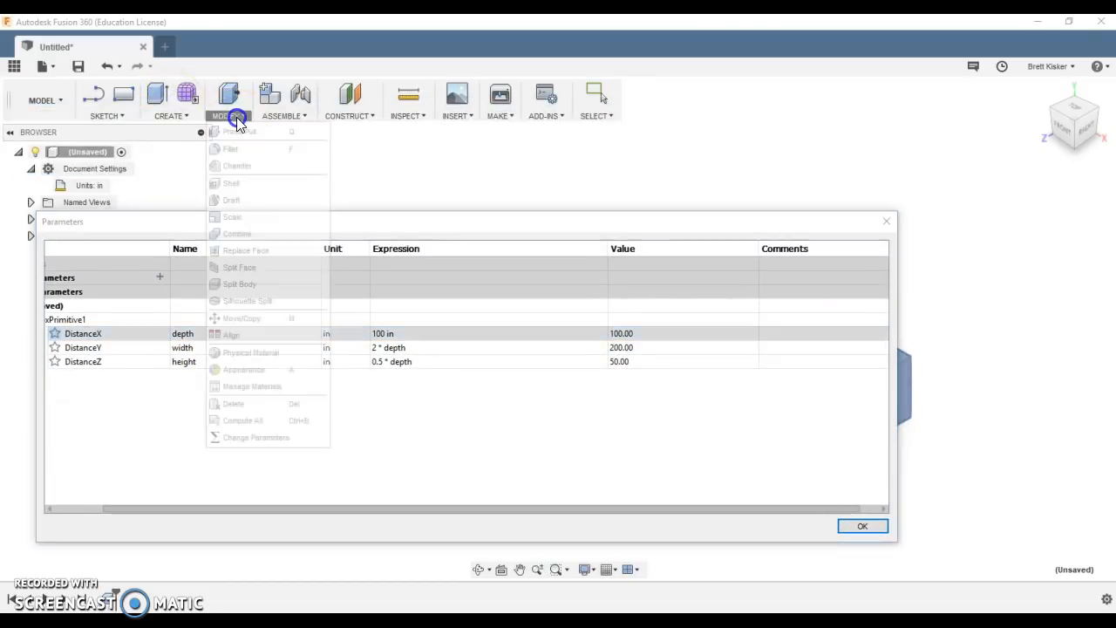
{"action": "mouse_move", "coordinate": [217, 437]}
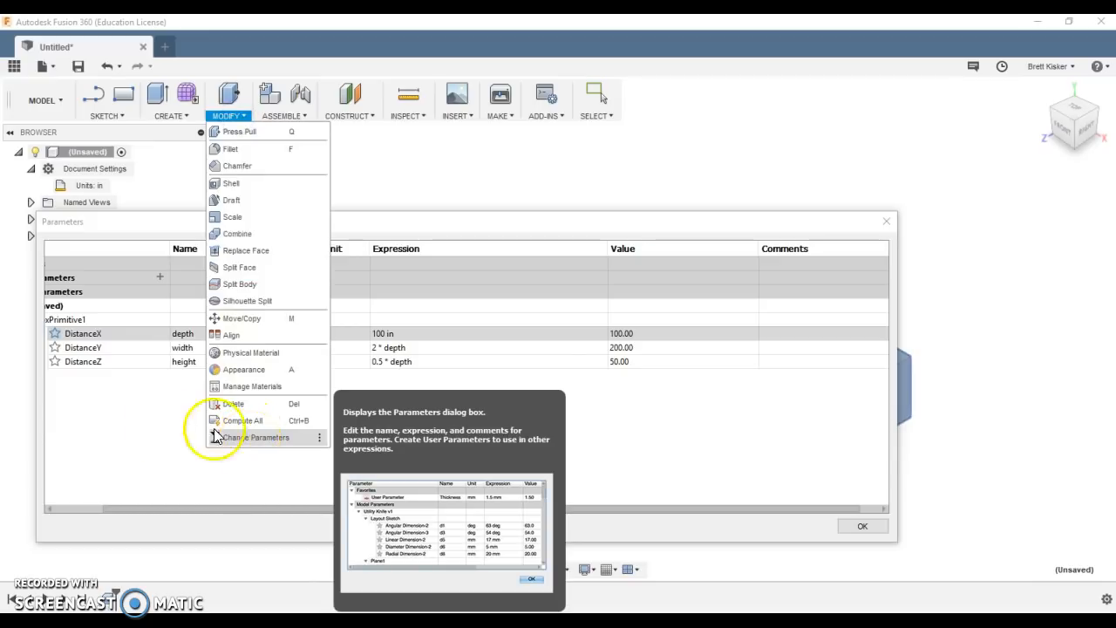